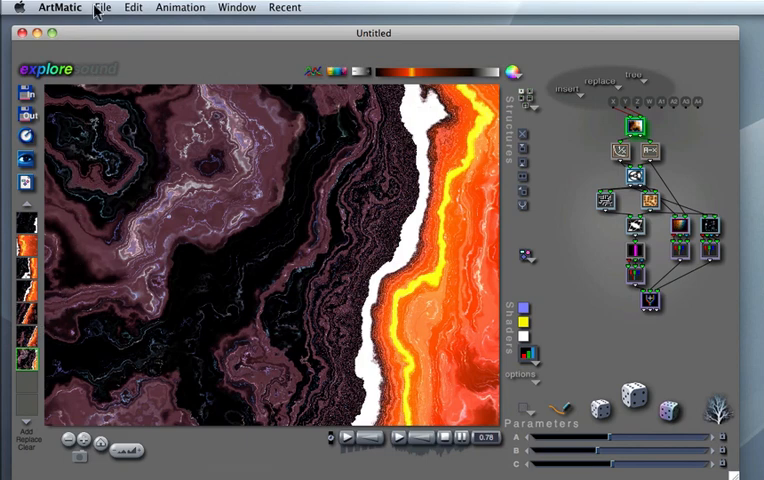
Step: Save the structure as 'lava01' in Desktop > Garrison > ArtMatic_Structures
{"action": "left_click", "coordinate": [102, 7]}
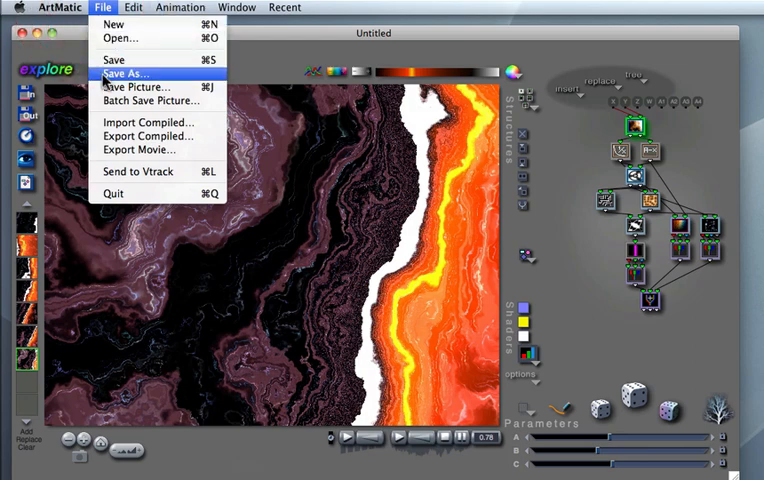
{"action": "left_click", "coordinate": [124, 73]}
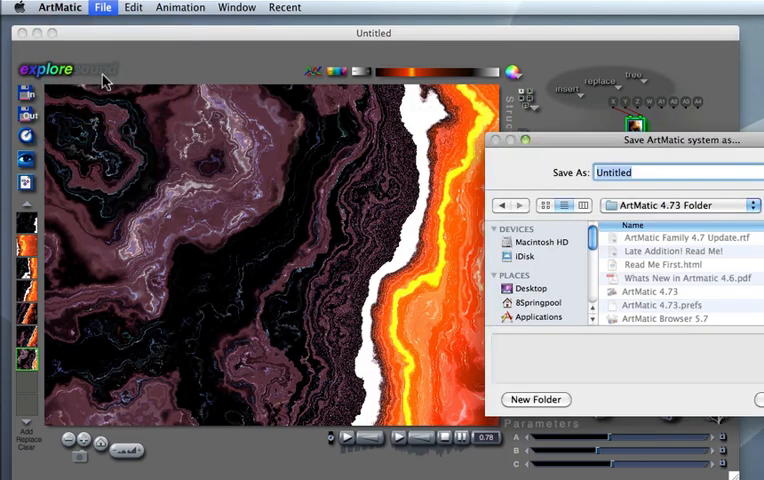
{"action": "mouse_move", "coordinate": [494, 221]}
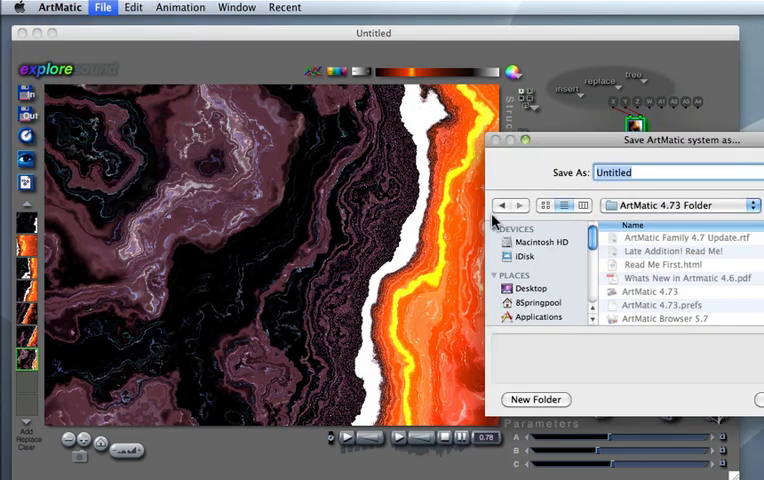
{"action": "left_click", "coordinate": [531, 288]}
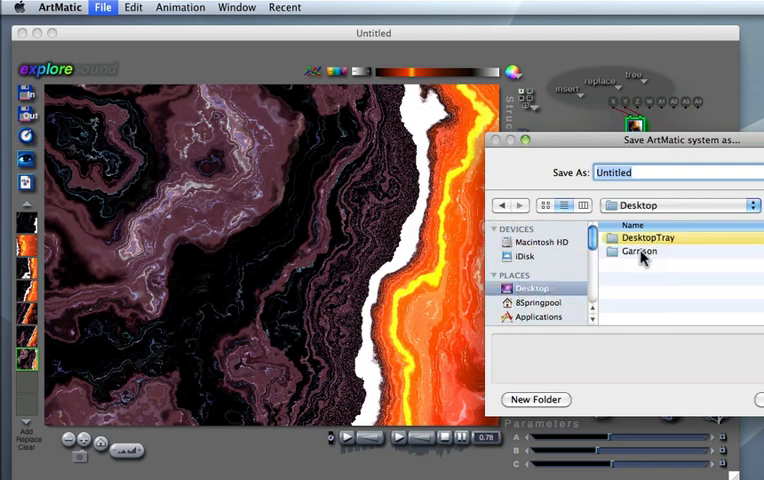
{"action": "double_click", "coordinate": [639, 252]}
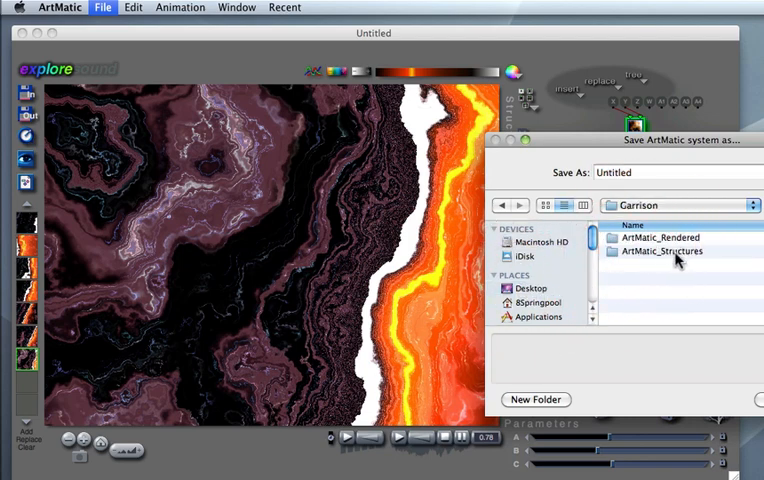
{"action": "double_click", "coordinate": [662, 251]}
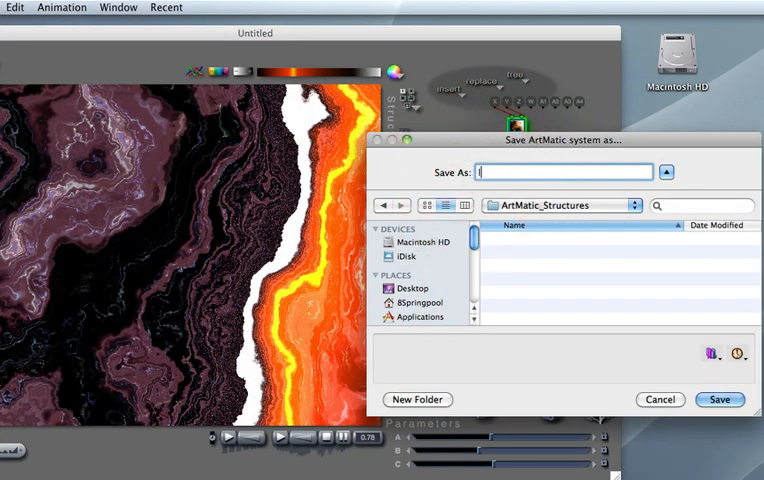
{"action": "type", "text": "lava01"}
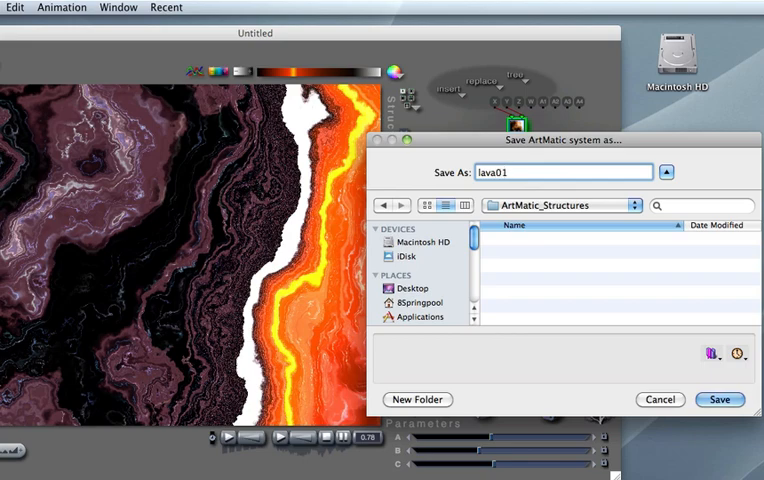
{"action": "left_click", "coordinate": [719, 399]}
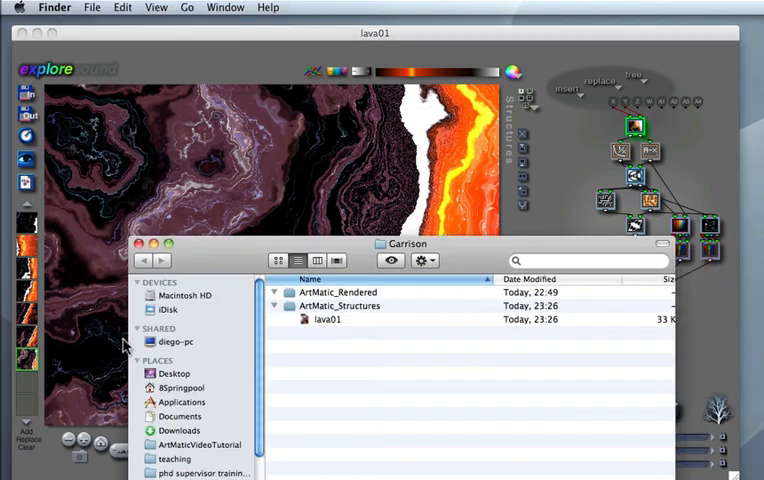
Step: Open lava01 from Desktop > Garrison > ArtMatic_Structures via its context menu
{"action": "left_click", "coordinate": [174, 373]}
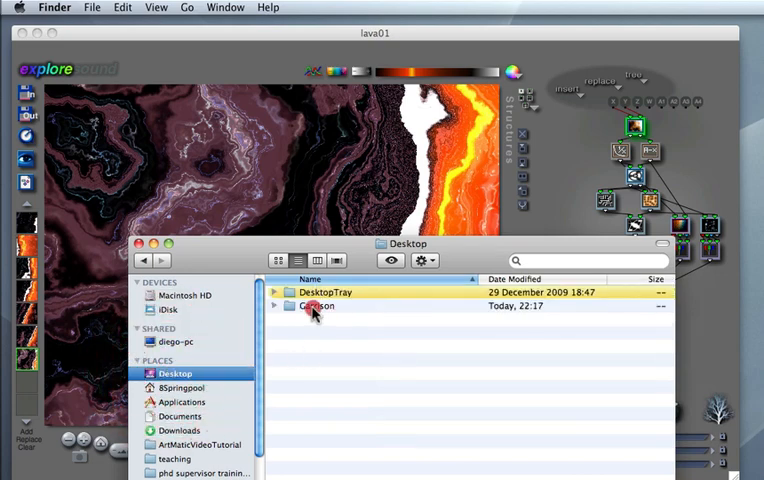
{"action": "double_click", "coordinate": [318, 305]}
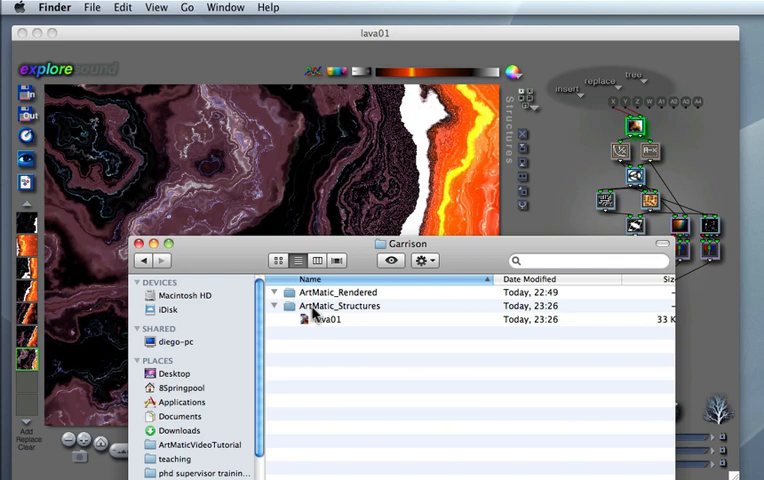
{"action": "mouse_move", "coordinate": [330, 315]}
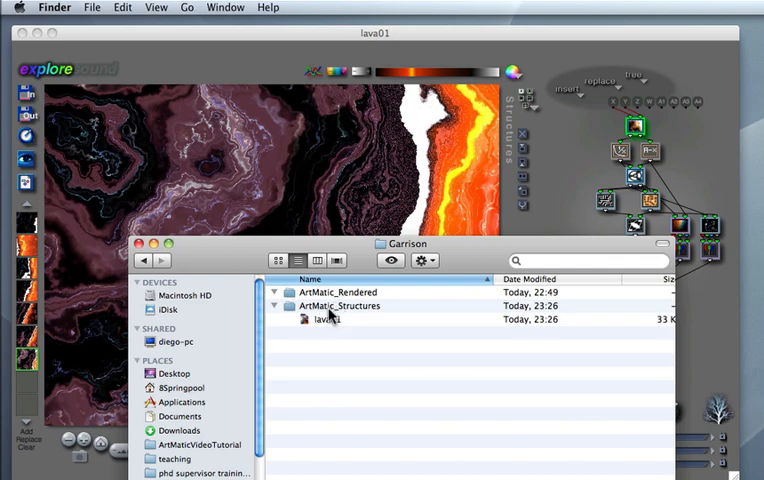
{"action": "right_click", "coordinate": [327, 319]}
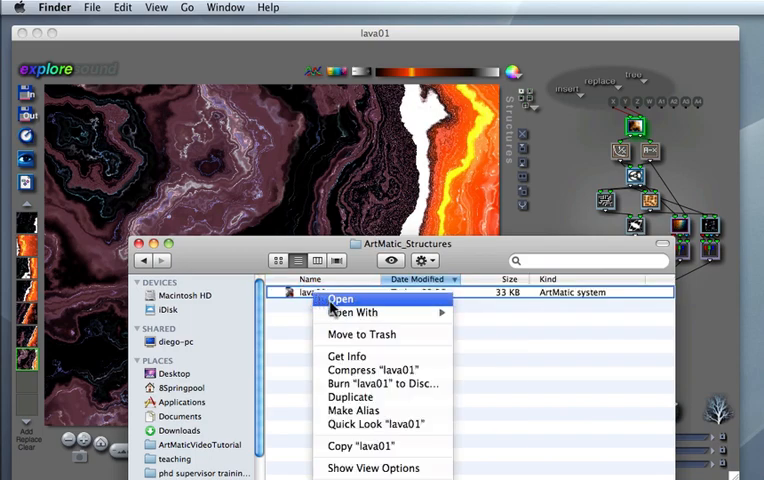
{"action": "left_click", "coordinate": [346, 356]}
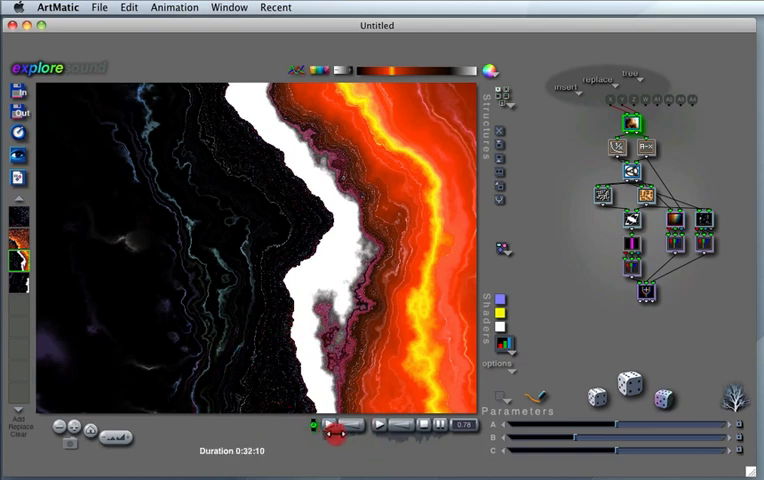
Step: Play the lava keyframe animation under the preview
{"action": "left_click", "coordinate": [340, 432]}
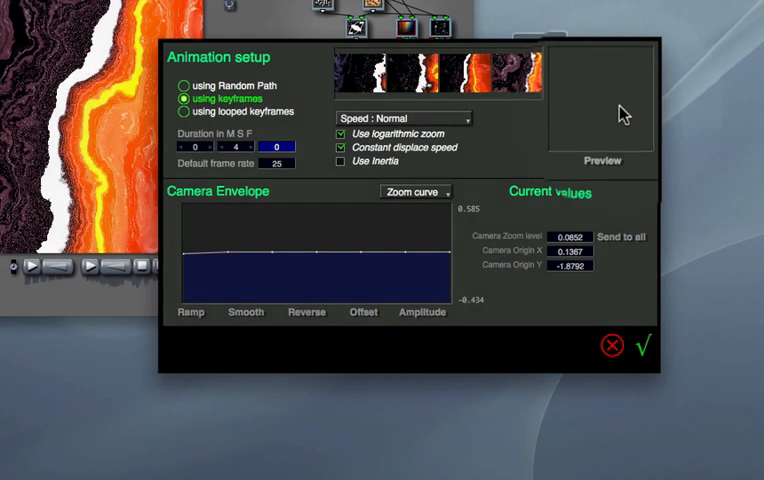
Step: Preview the 4-second, 25 fps keyframe animation several times in Animation setup
{"action": "left_click", "coordinate": [601, 162]}
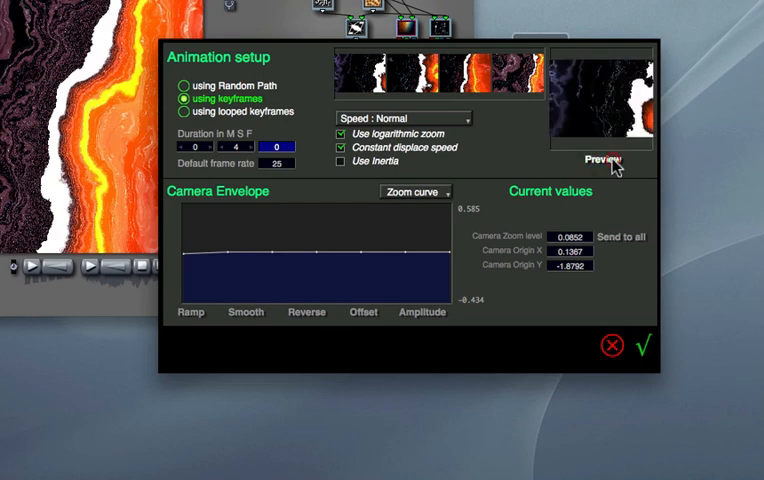
{"action": "left_click", "coordinate": [600, 163]}
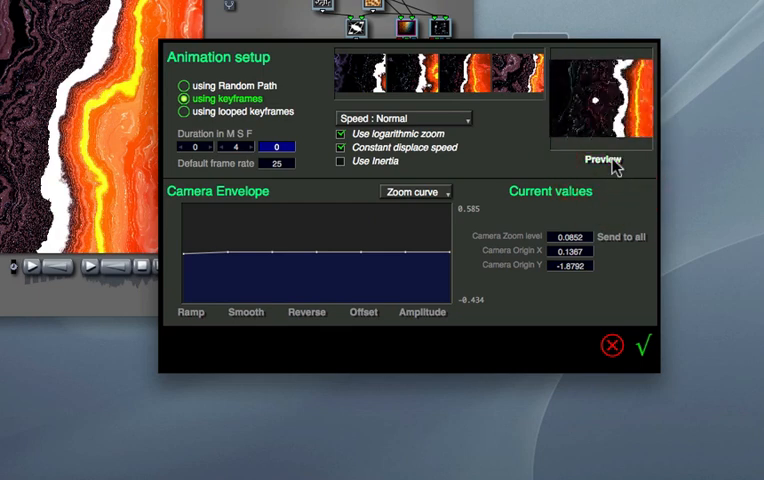
{"action": "left_click", "coordinate": [602, 162]}
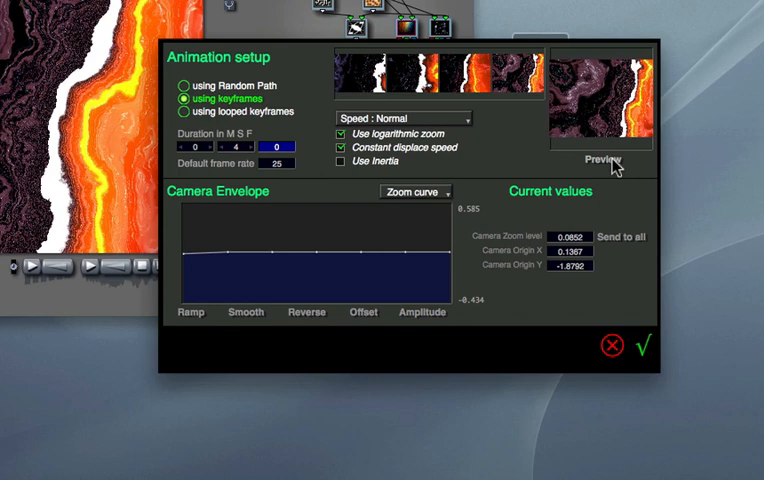
{"action": "left_click", "coordinate": [600, 163]}
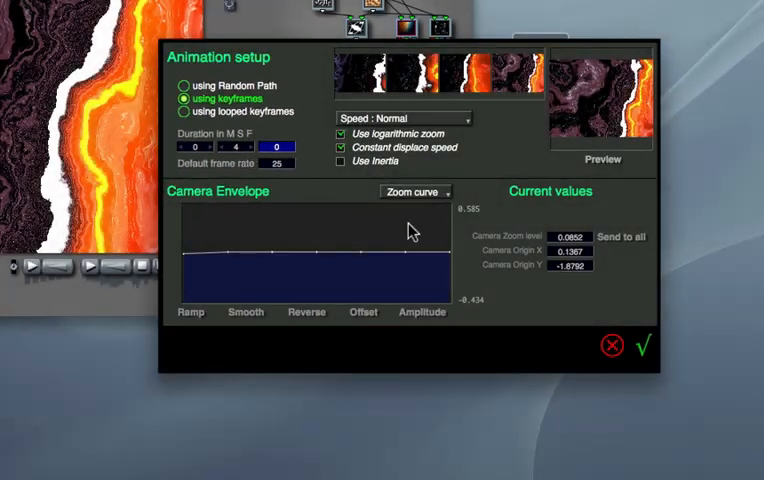
{"action": "left_click", "coordinate": [644, 345]}
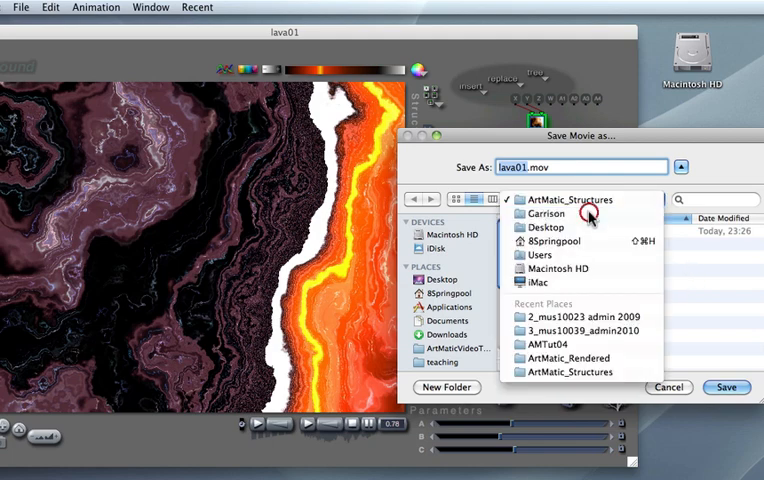
Step: Save the movie as lava01_rndrd01.mov in Garrison > ArtMatic_Rendered
{"action": "left_click", "coordinate": [566, 357]}
{"action": "type", "text": "_rndrd0"}
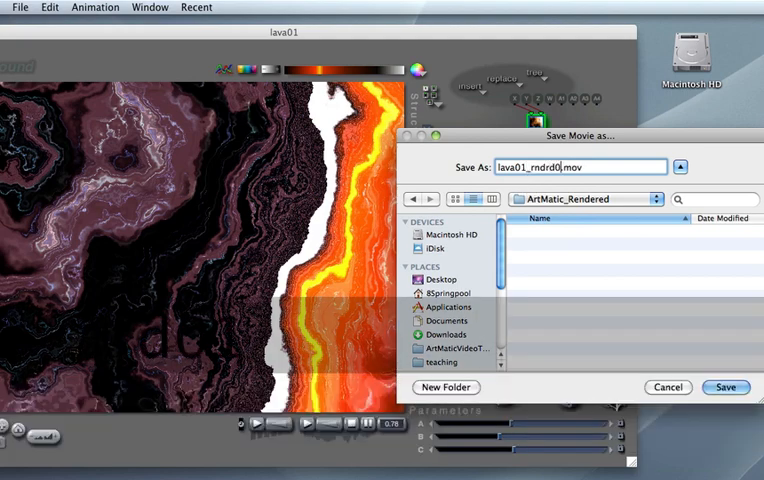
{"action": "left_click", "coordinate": [726, 387]}
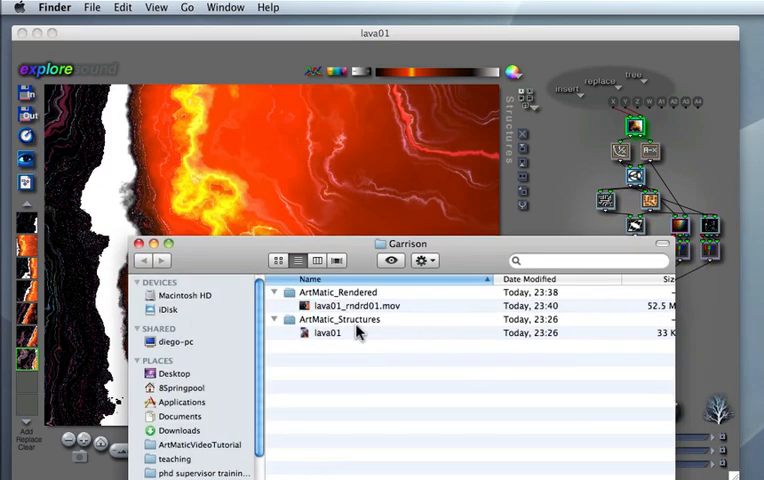
Step: Open lava01_rndrd01.mov with QuickTime Player from its context menu
{"action": "right_click", "coordinate": [340, 305]}
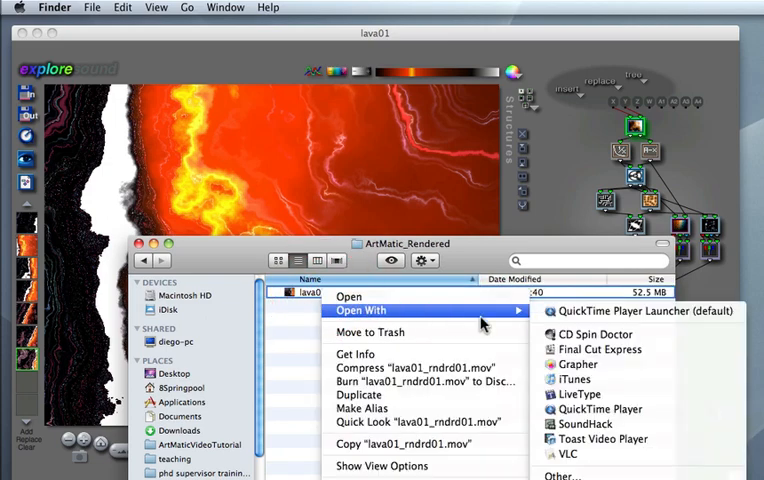
{"action": "left_click", "coordinate": [647, 311]}
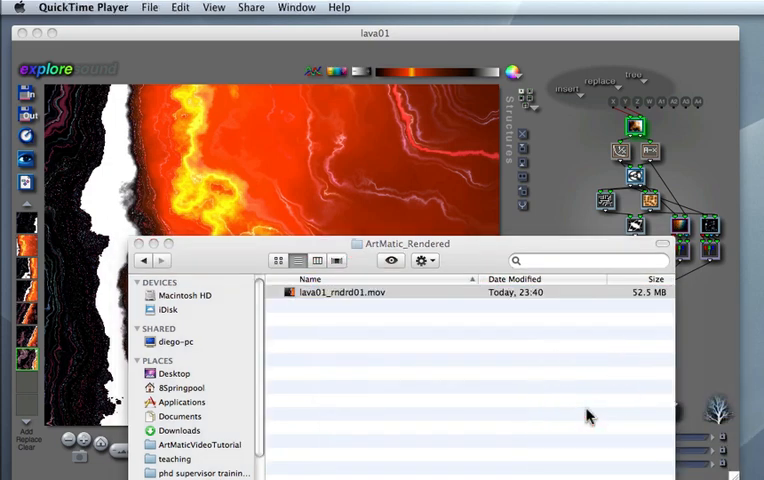
Step: Open lava01_rndrd01.mov and play the 4-second clip in QuickTime
{"action": "double_click", "coordinate": [339, 291]}
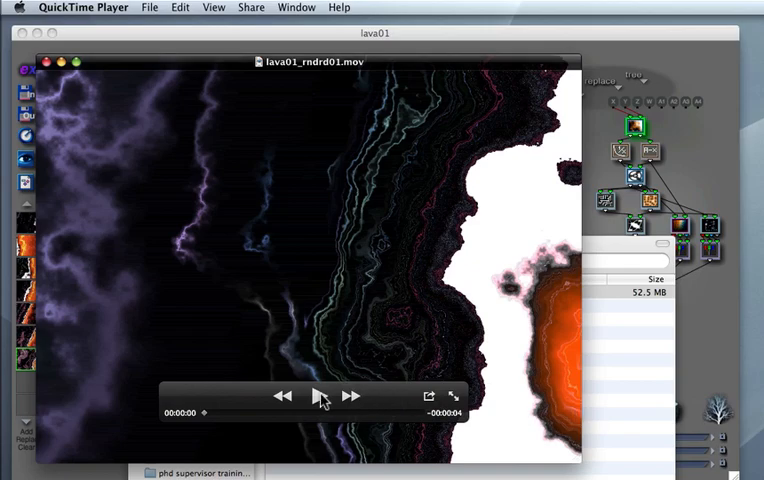
{"action": "left_click", "coordinate": [316, 396]}
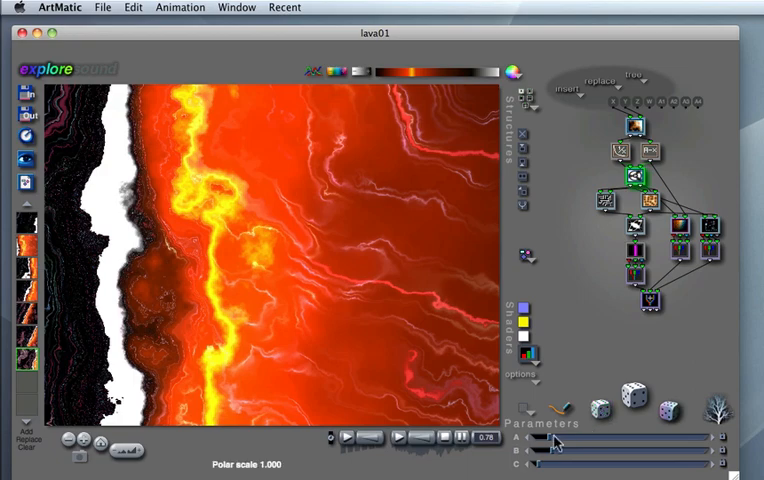
Step: Drag slider A to increase the lava structure's Polar scale
{"action": "left_click_drag", "start_coordinate": [558, 438], "coordinate": [575, 438]}
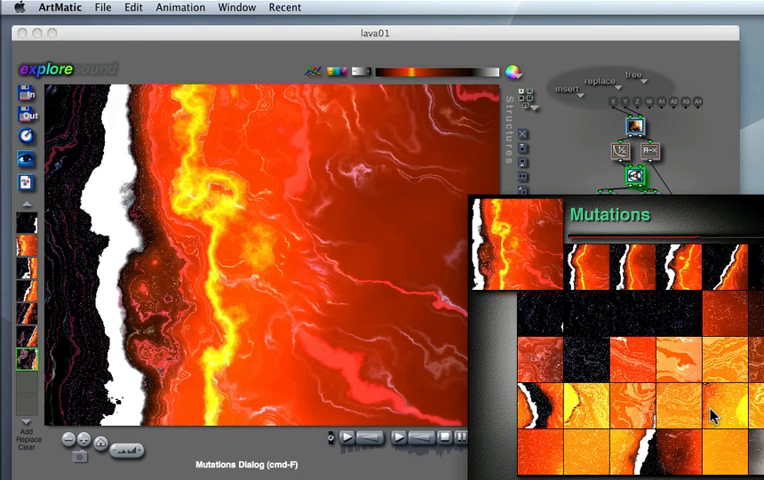
{"action": "mouse_move", "coordinate": [697, 283]}
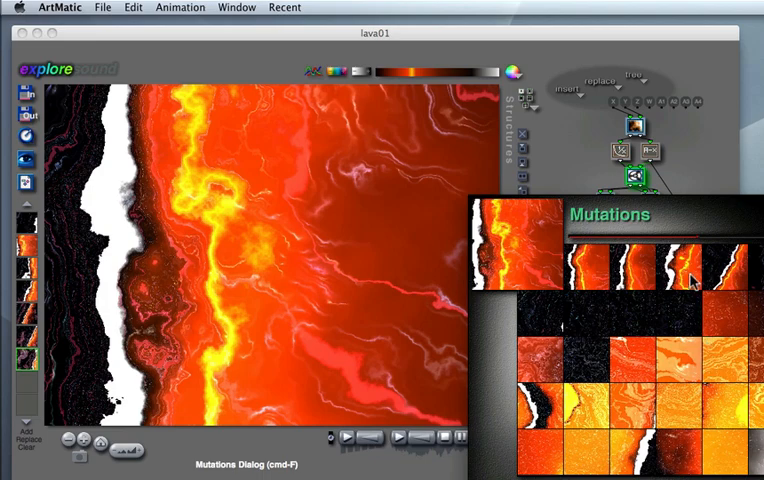